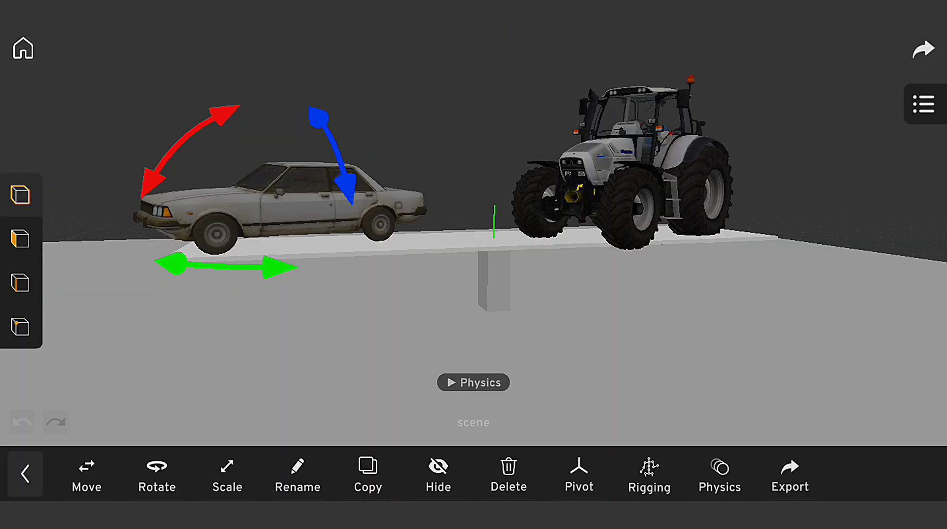
Show the car's physics settings: motion on, mass 1, friction 0, bounce 0.
click(719, 474)
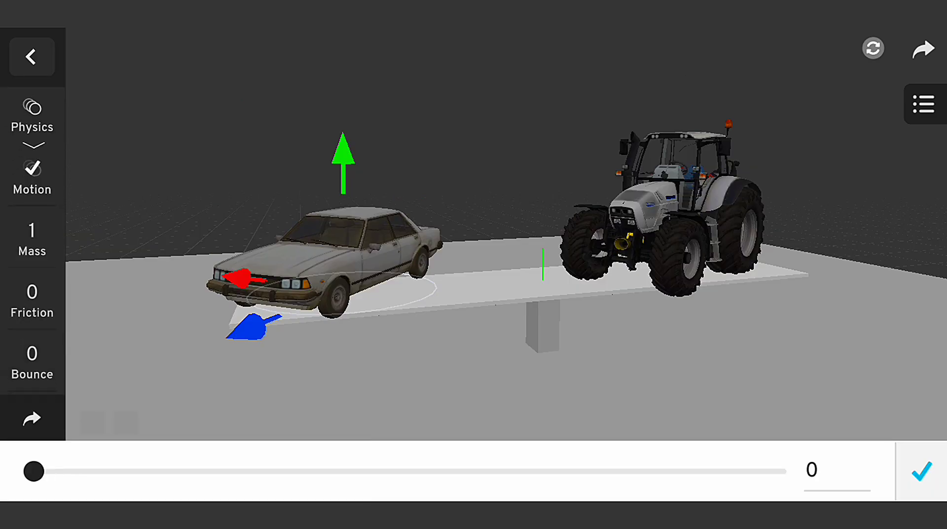
click(32, 56)
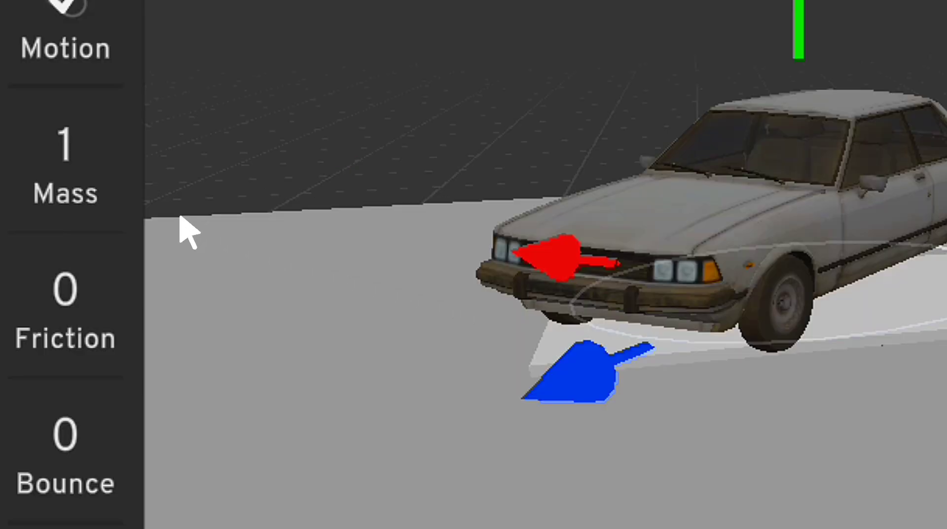
mouse_move(108, 356)
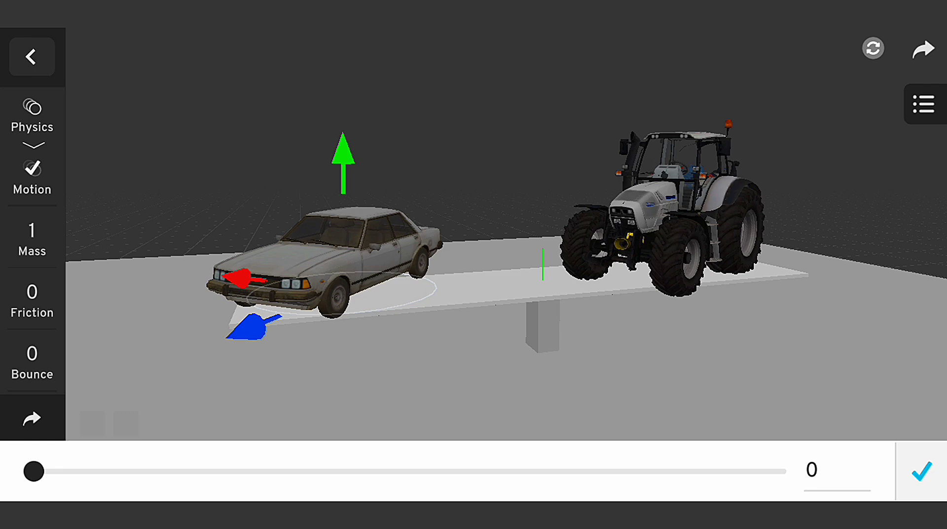
Give the tractor a mass of 6.5 and run the simulation.
click(31, 56)
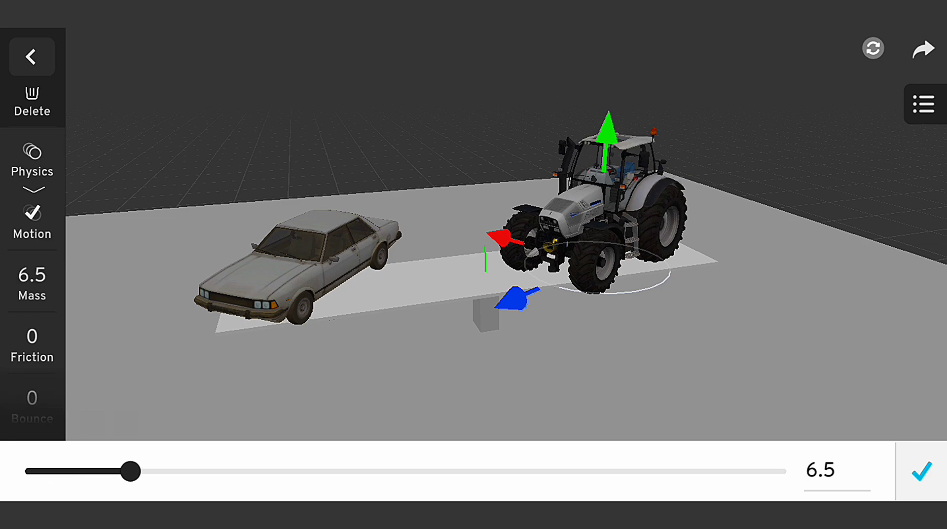
click(922, 469)
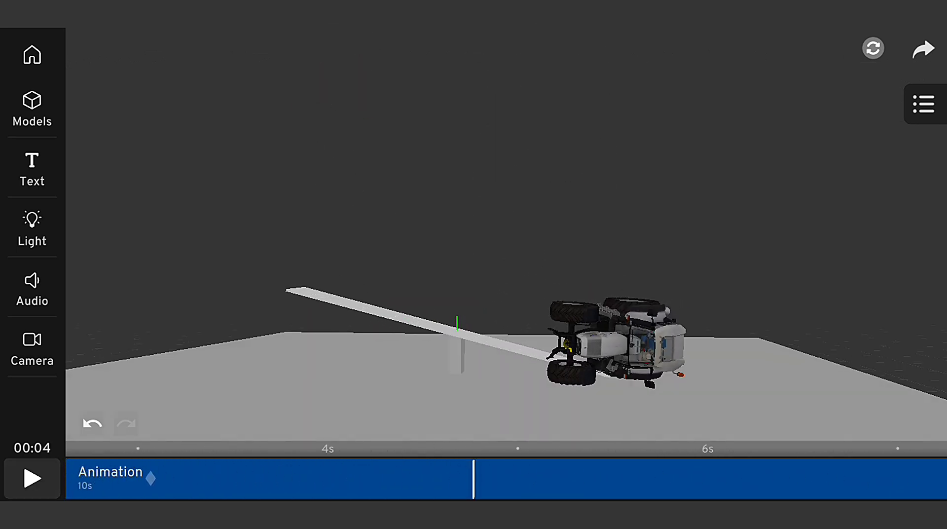
Set the car to mass 8.83 and friction 0.17, then replay the simulation.
click(926, 104)
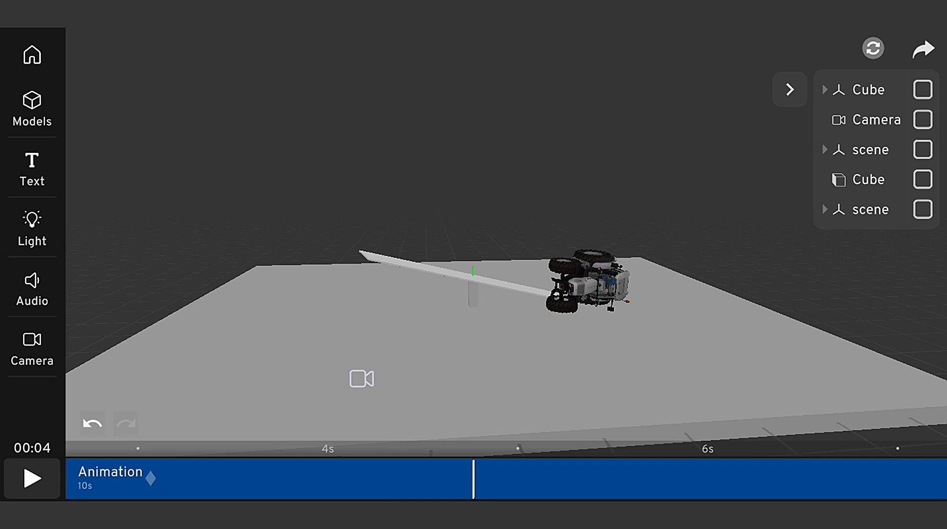
click(922, 149)
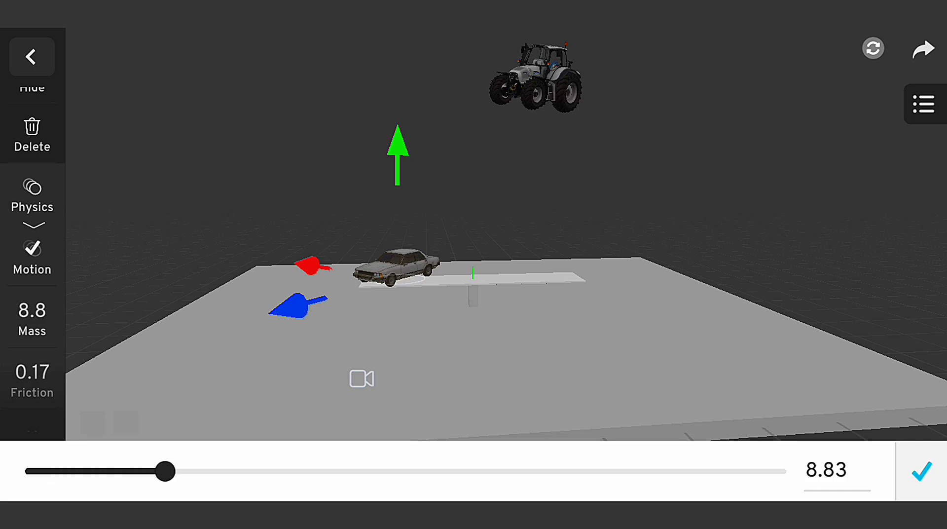
click(920, 470)
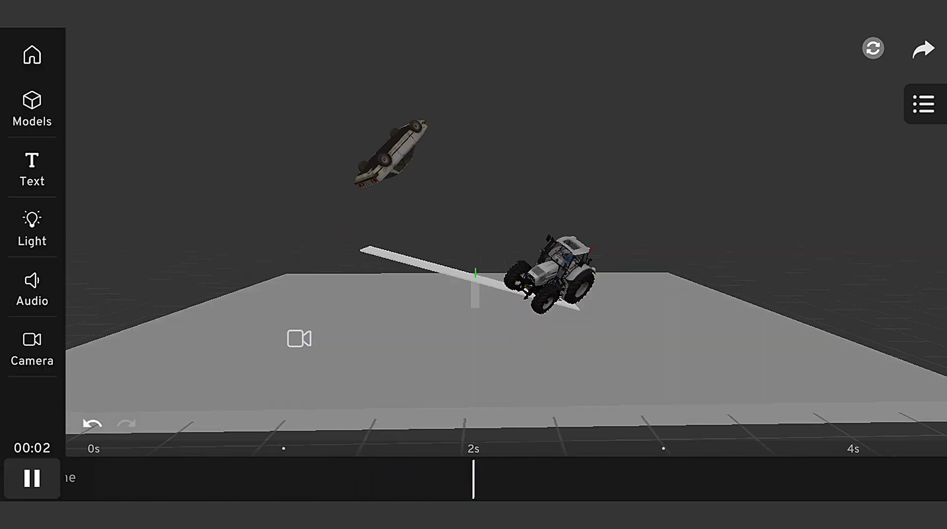